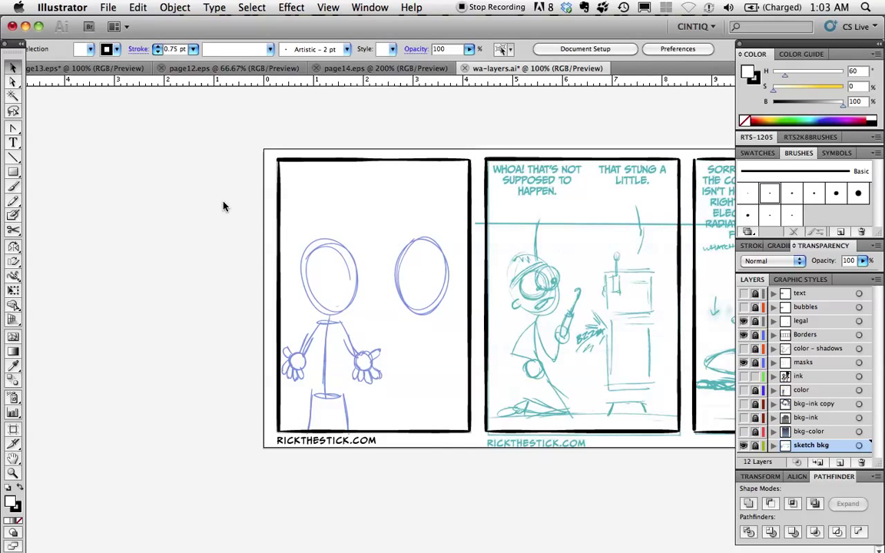
mouse_move(227, 197)
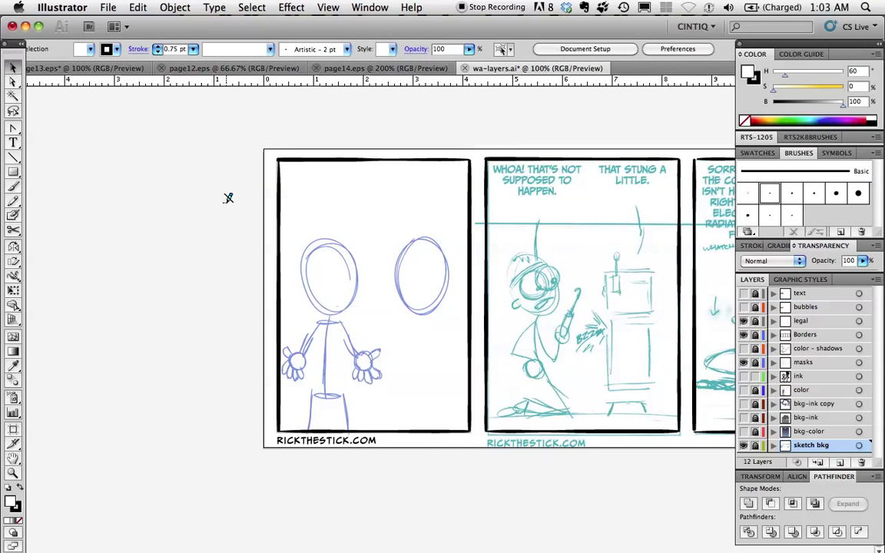
mouse_move(381, 224)
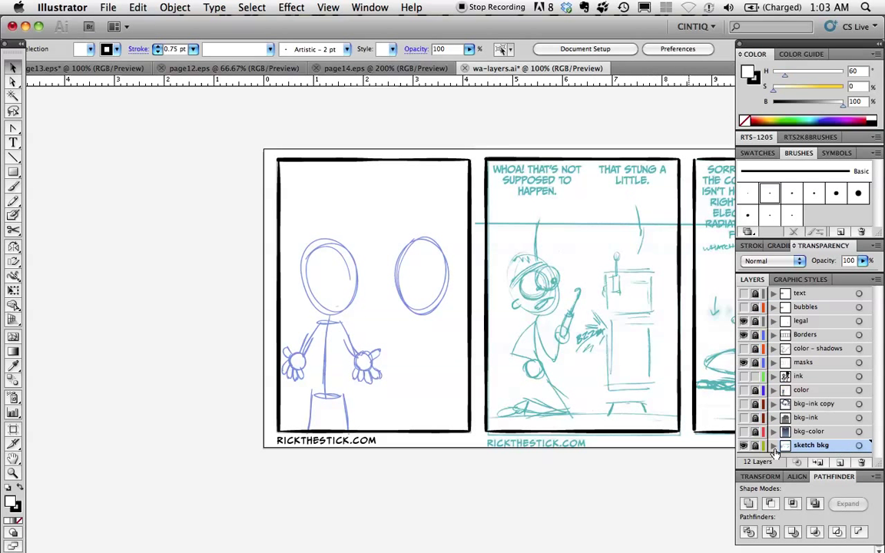
mouse_move(744, 445)
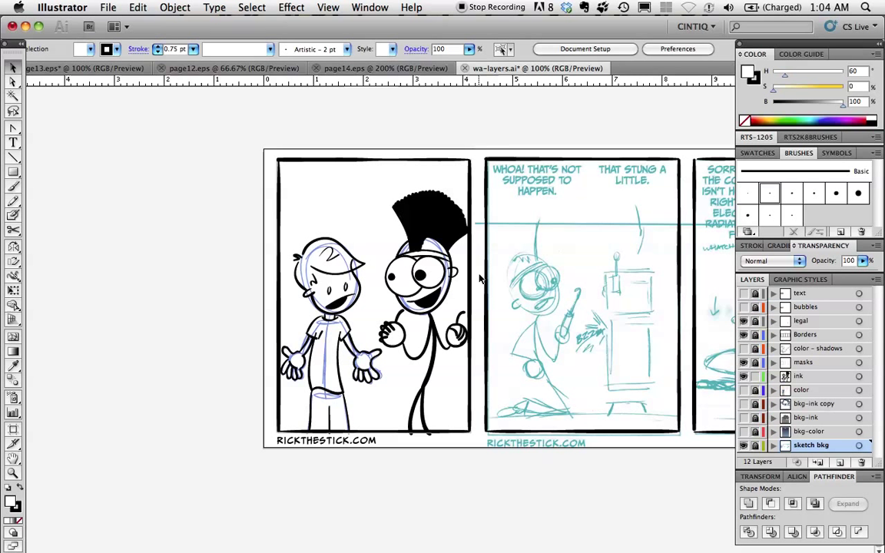
mouse_move(22, 308)
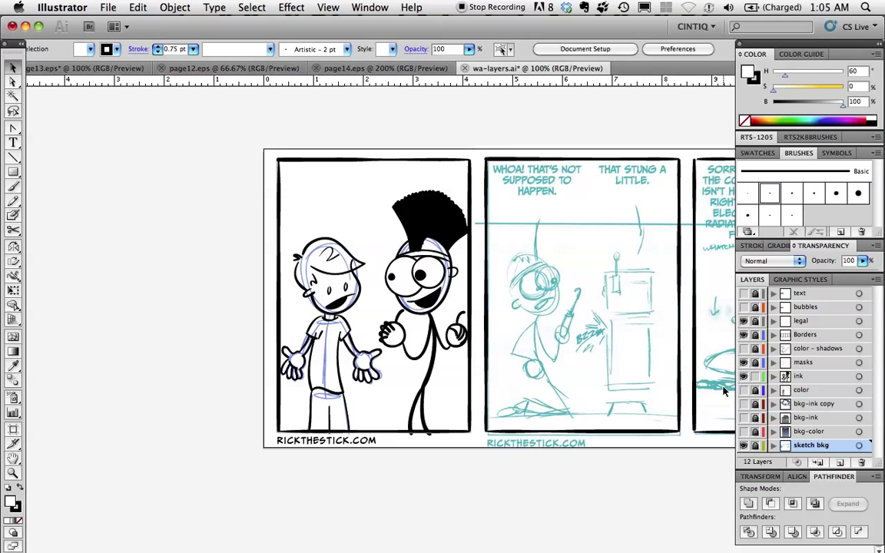
Show the character colour layer, briefly hiding and re-showing the ink layer to check it.
left_click(743, 391)
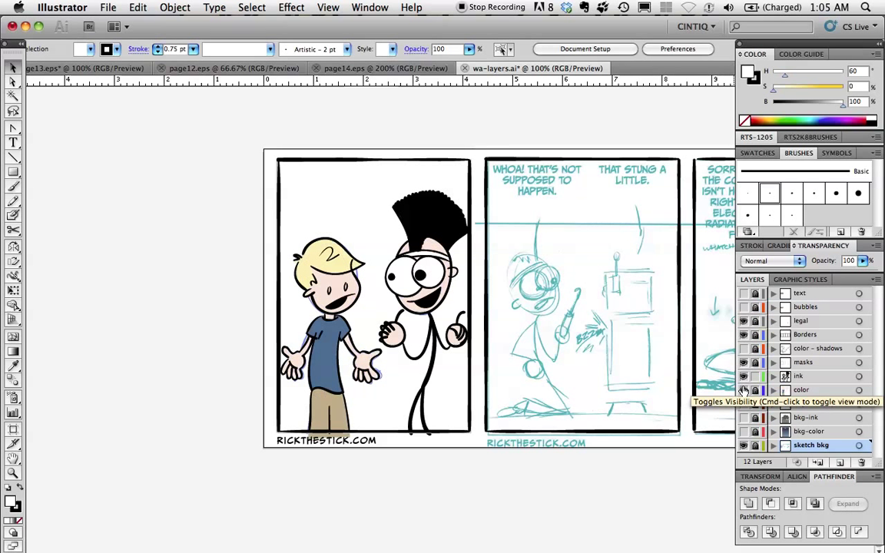
left_click(743, 376)
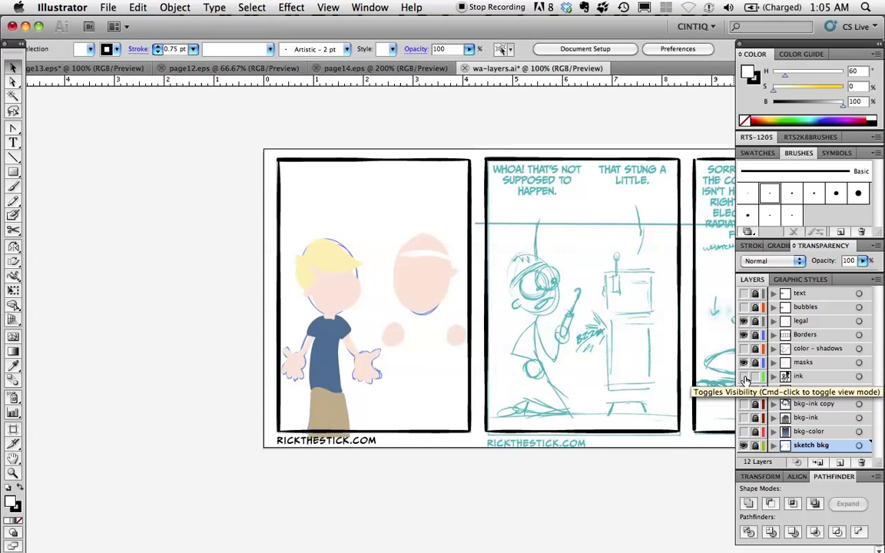
left_click(744, 377)
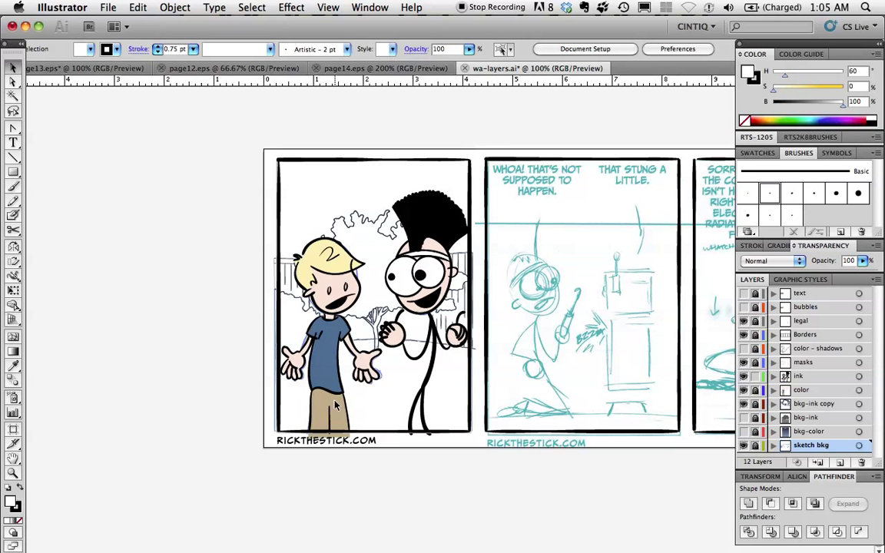
mouse_move(290, 408)
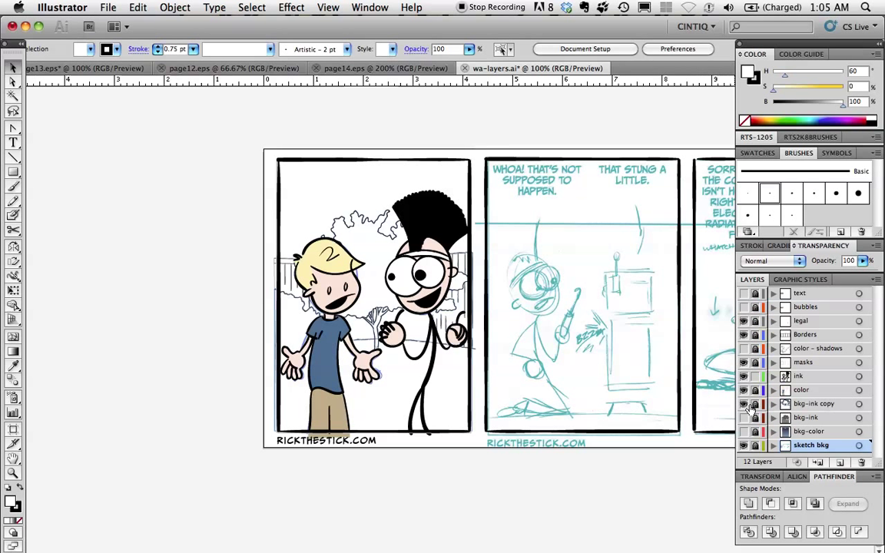
mouse_move(749, 404)
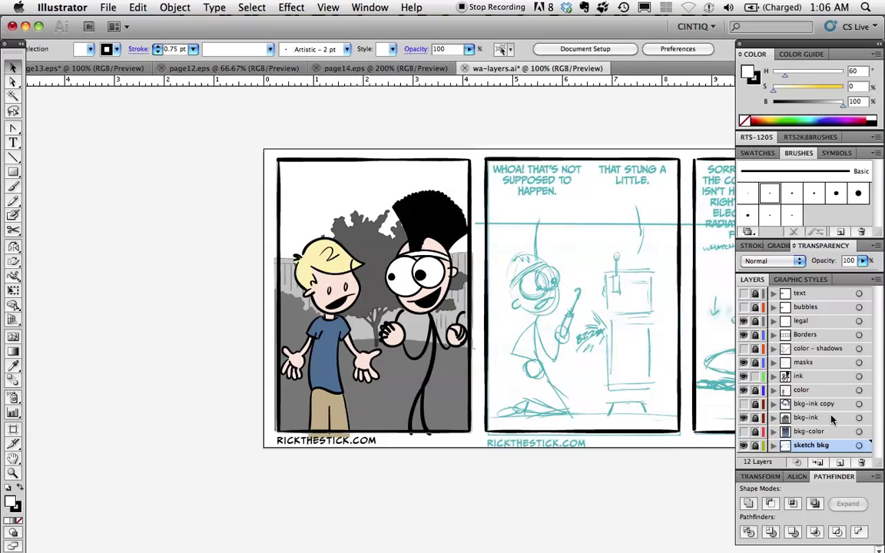
Select the bkg-ink layer's artwork and set its blending mode to Multiply at 80% opacity.
left_click(805, 418)
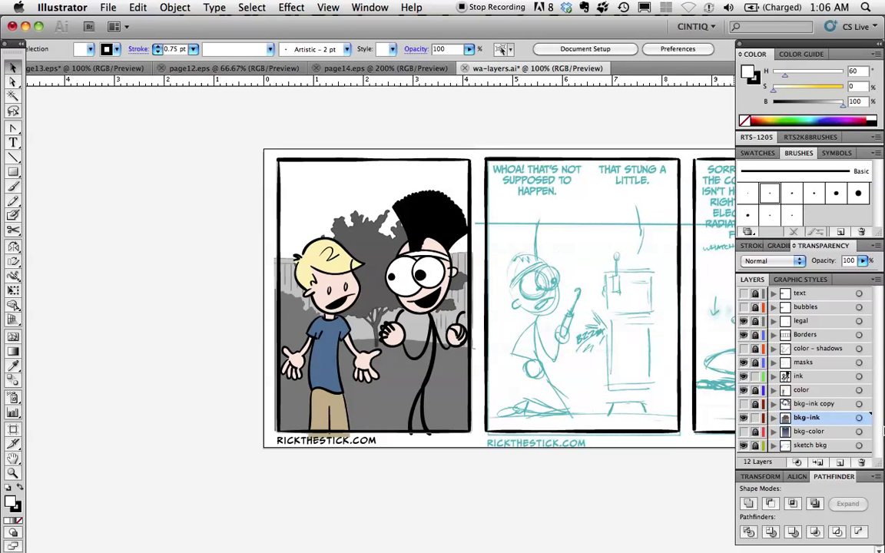
mouse_move(856, 418)
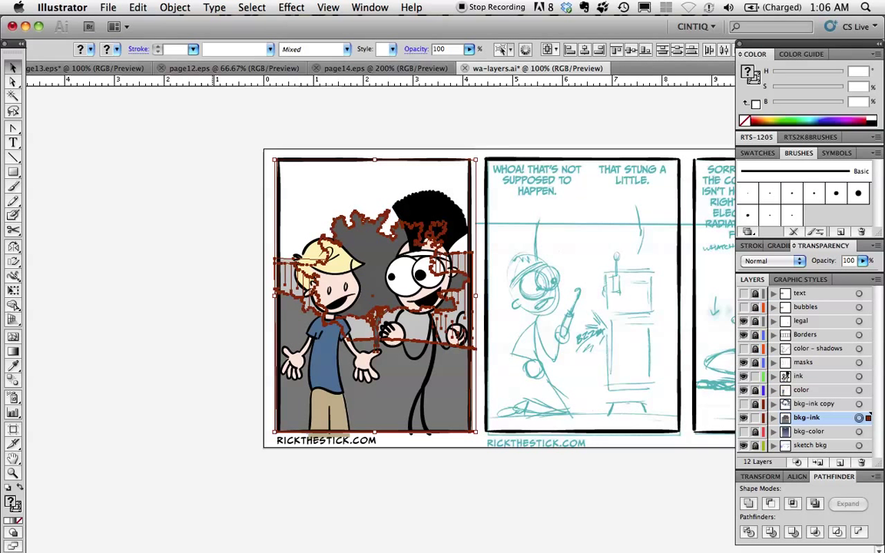
mouse_move(255, 492)
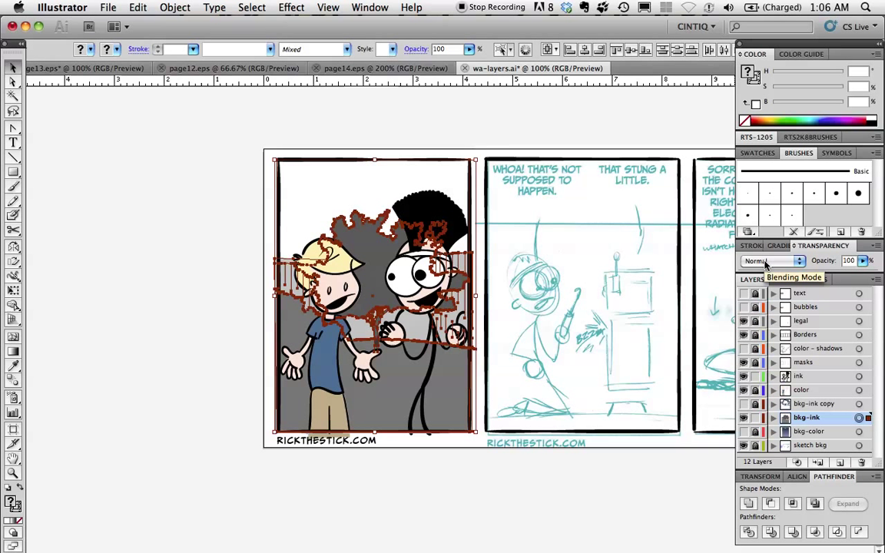
left_click(795, 261)
type("80")
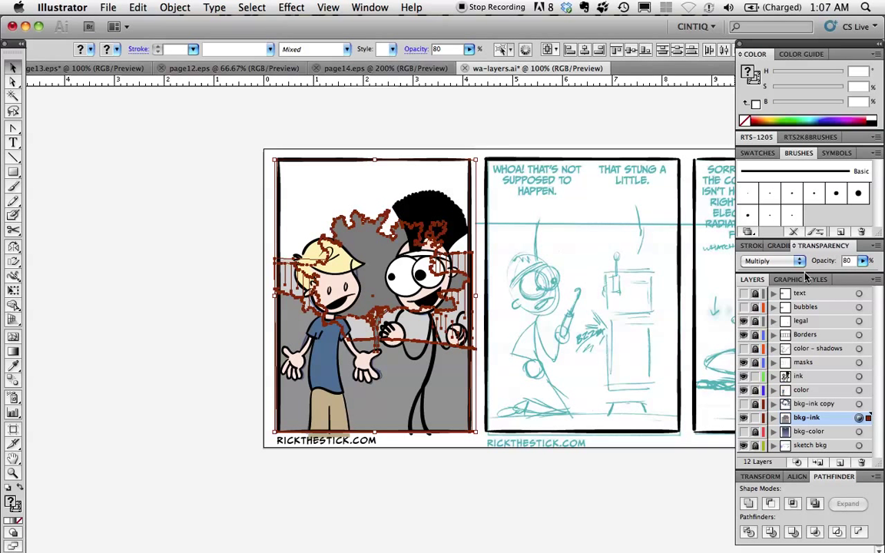
mouse_move(181, 229)
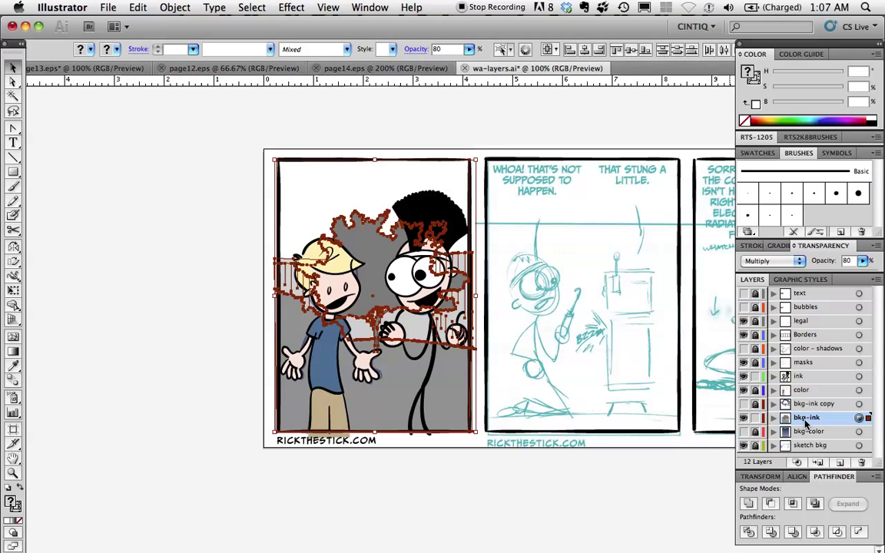
mouse_move(796, 430)
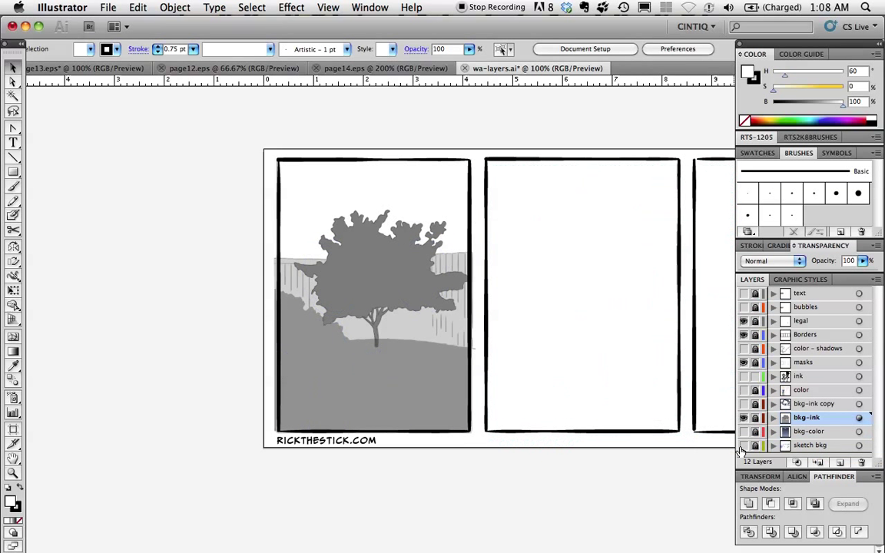
mouse_move(402, 322)
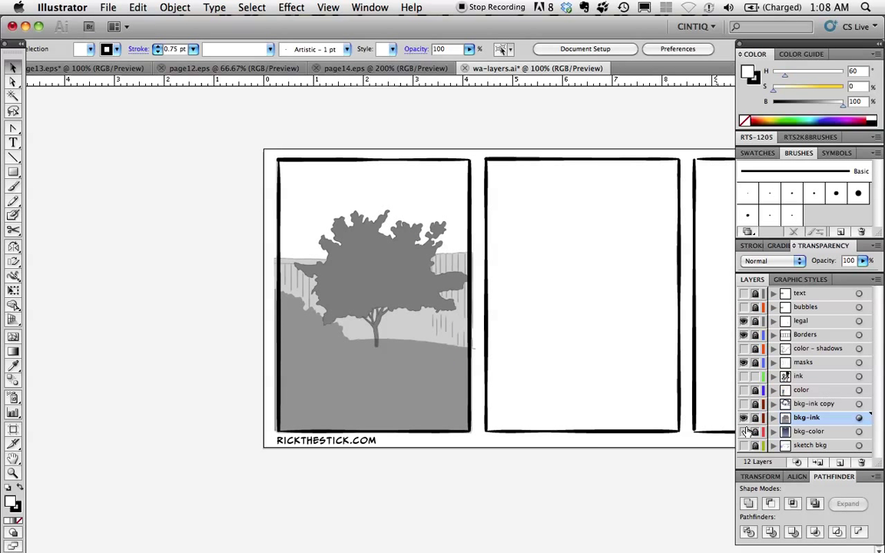
Make the bkg-color layer visible so the dark blue sky and pale moon appear.
left_click(746, 430)
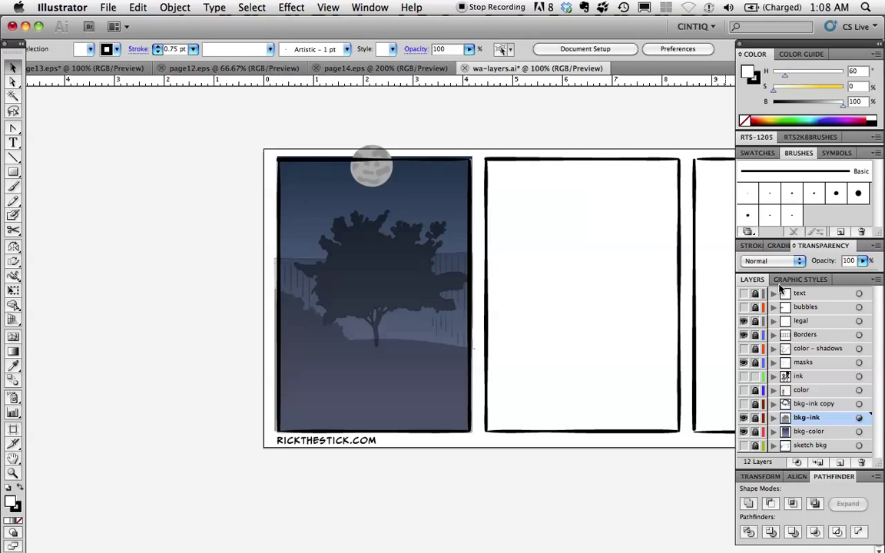
mouse_move(740, 404)
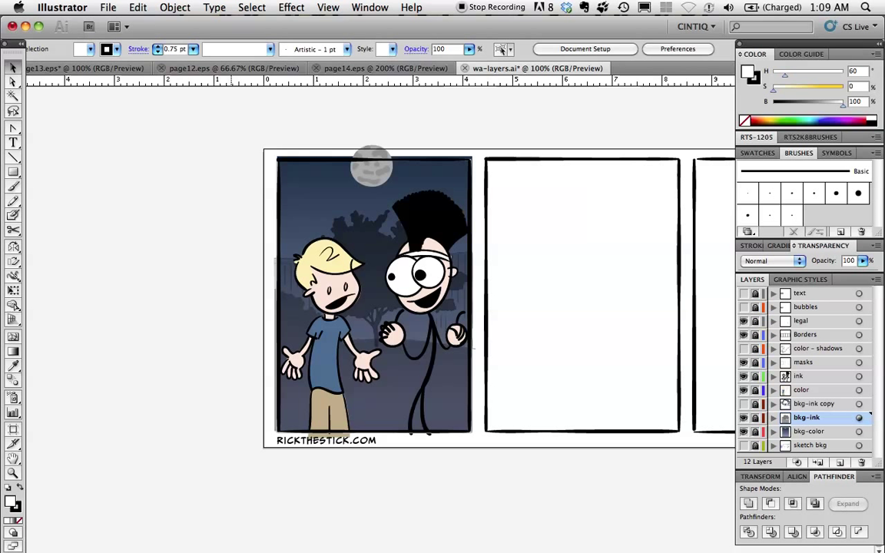
mouse_move(178, 519)
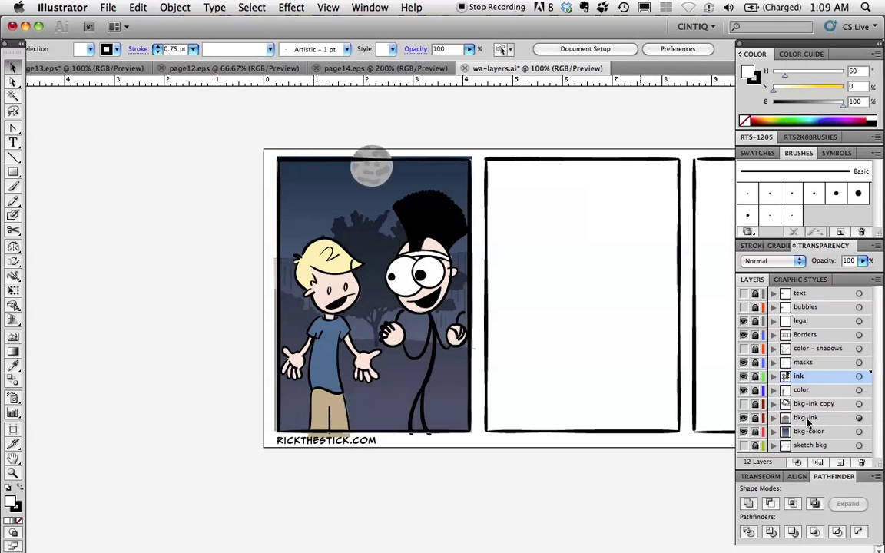
Select masks copy, ink copy and bkg-ink copy 2 and collect them in a new layer.
left_click(802, 418)
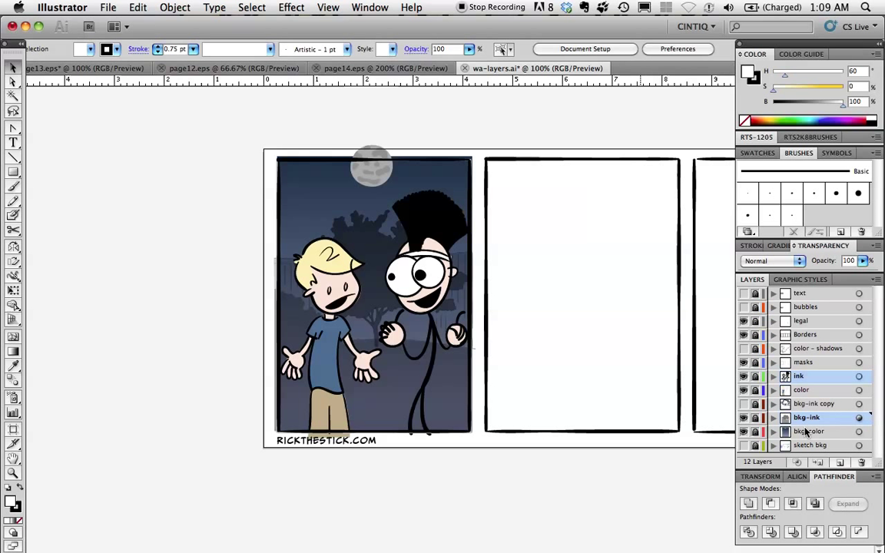
left_click(802, 364)
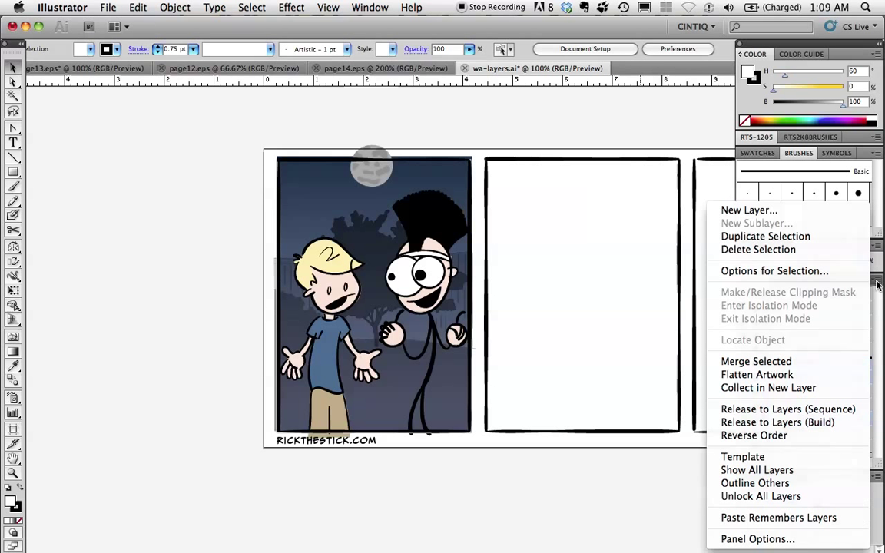
mouse_move(784, 230)
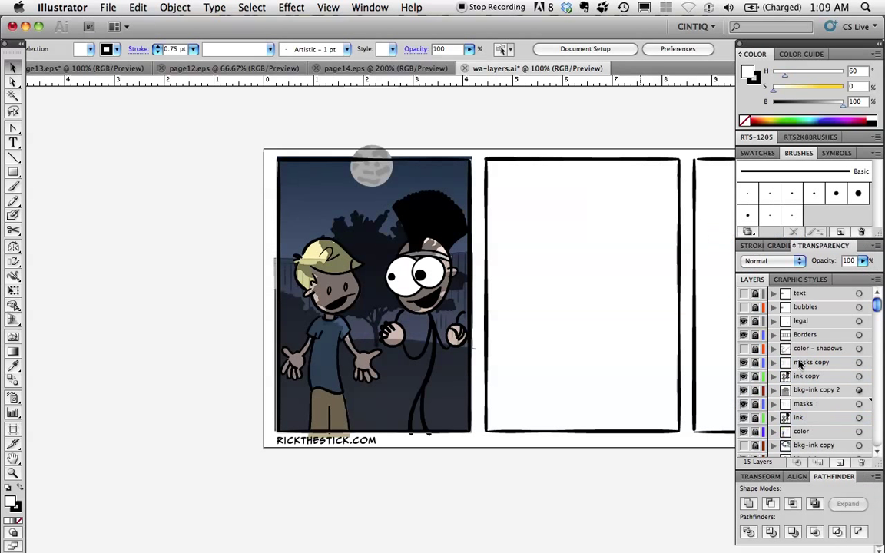
left_click(811, 362)
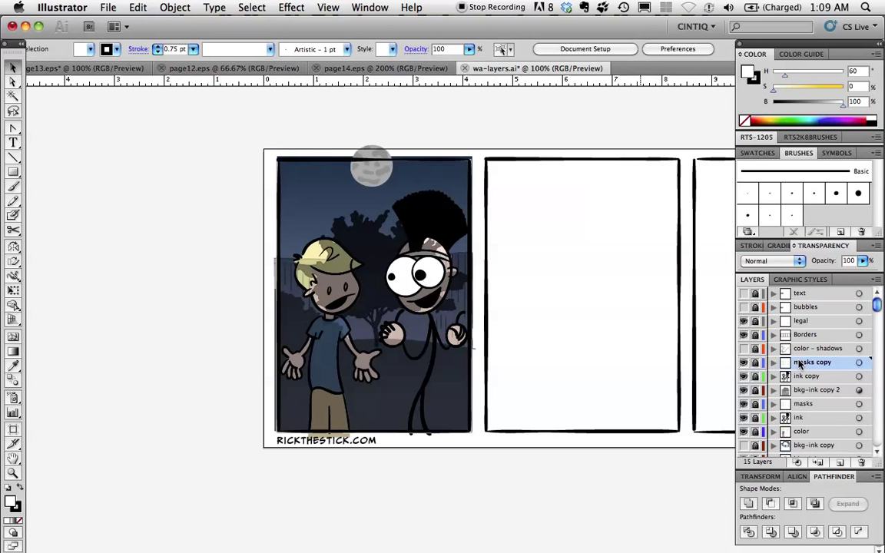
left_click(816, 390)
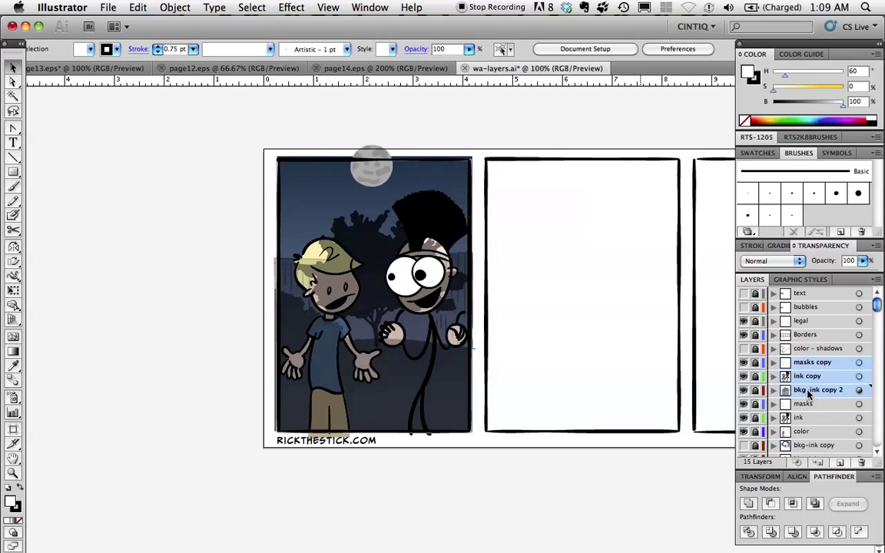
mouse_move(787, 392)
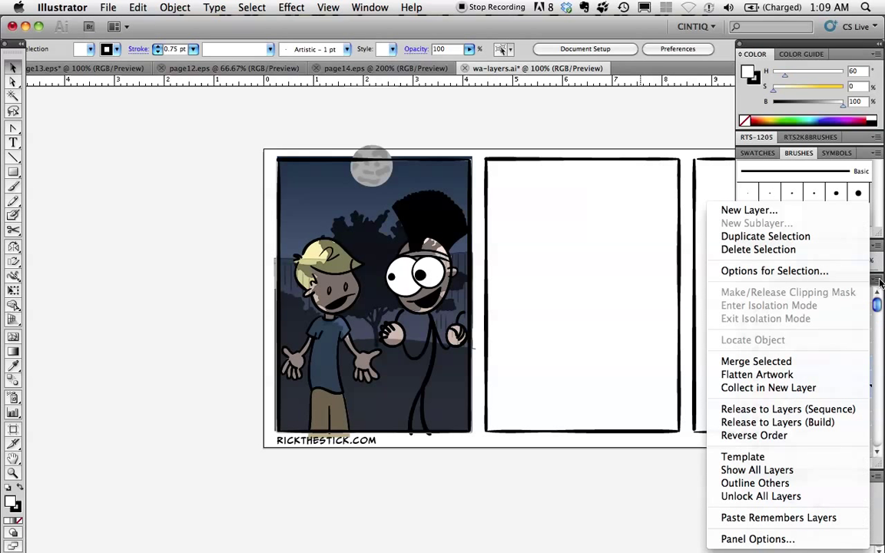
mouse_move(756, 360)
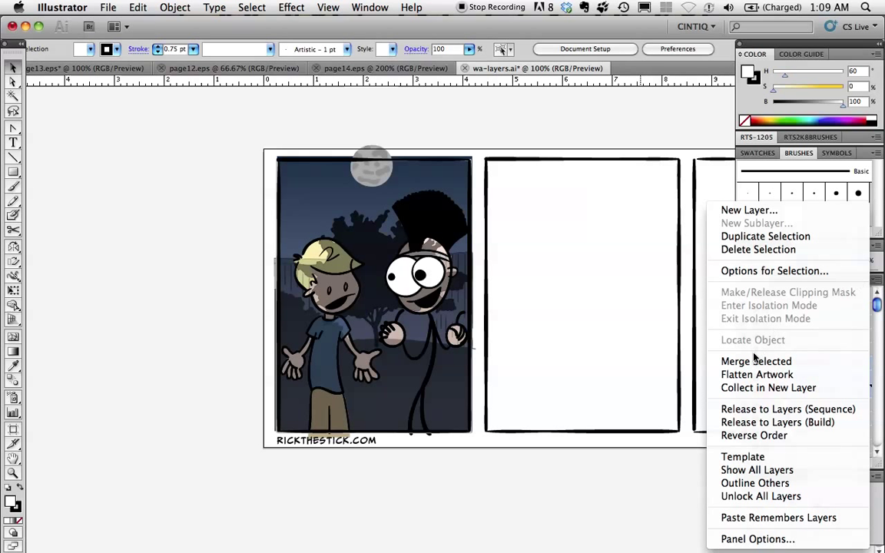
mouse_move(756, 375)
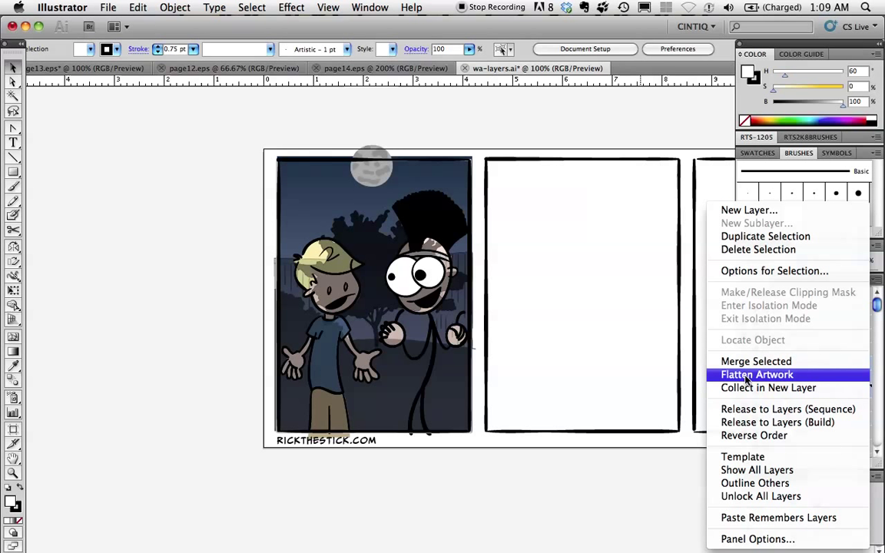
mouse_move(768, 387)
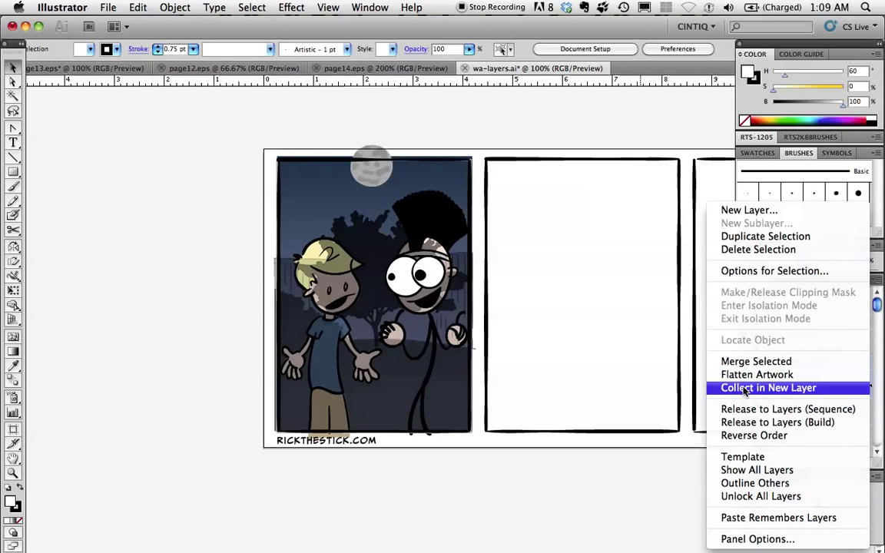
left_click(768, 387)
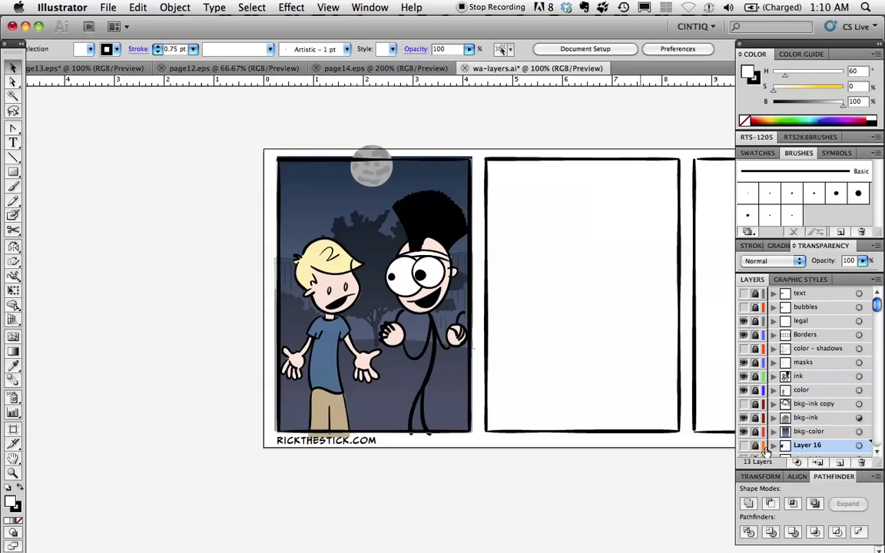
mouse_move(745, 447)
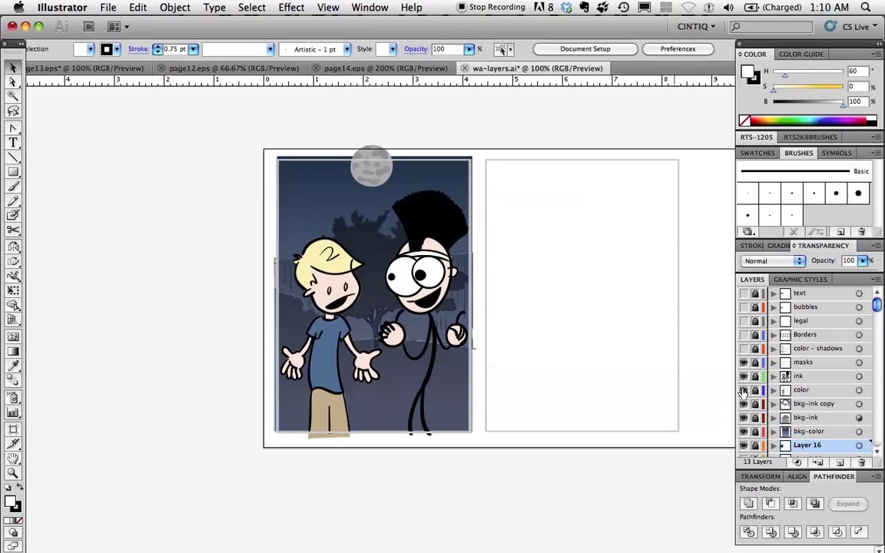
mouse_move(743, 375)
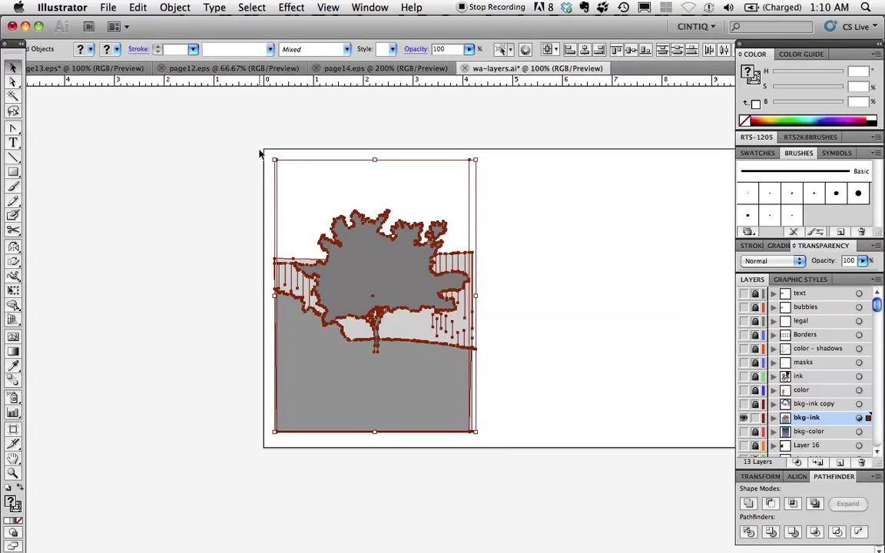
Make a clipping mask of the bkg-ink artwork with the panel rectangle via Object > Clipping Mask.
left_click(175, 9)
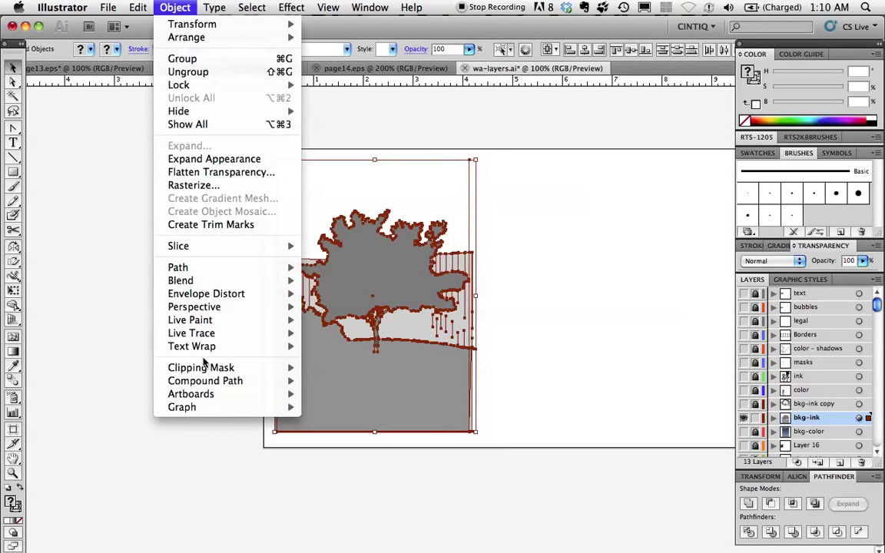
mouse_move(200, 367)
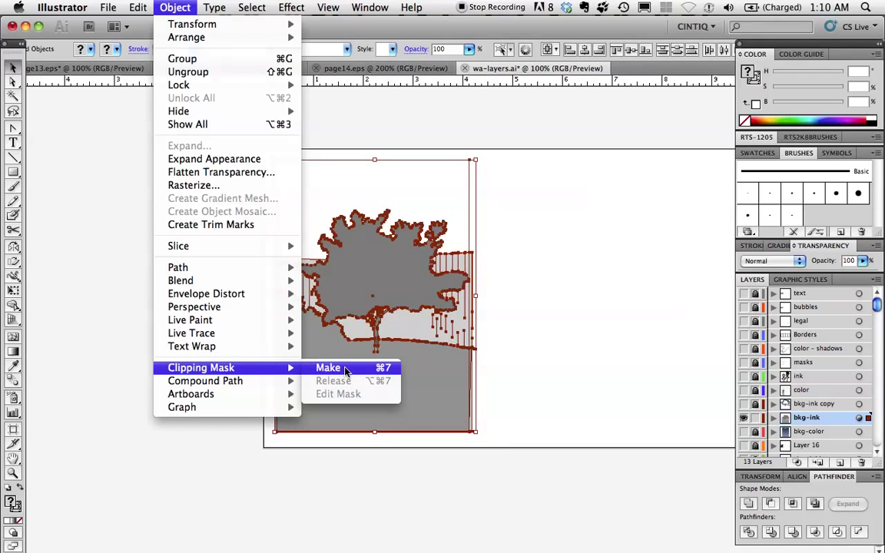
left_click(328, 367)
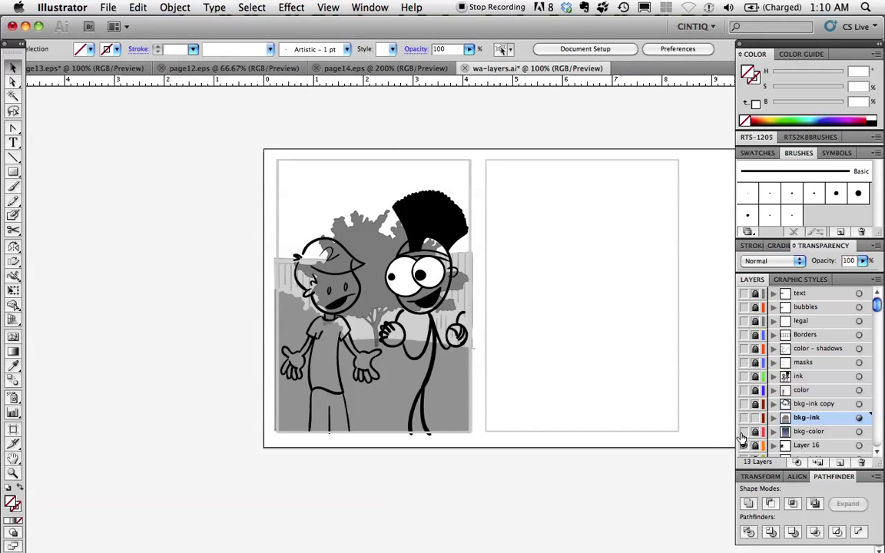
Make the colour, ink, masks and borders layers visible again to frame the moonlit panel.
left_click(744, 431)
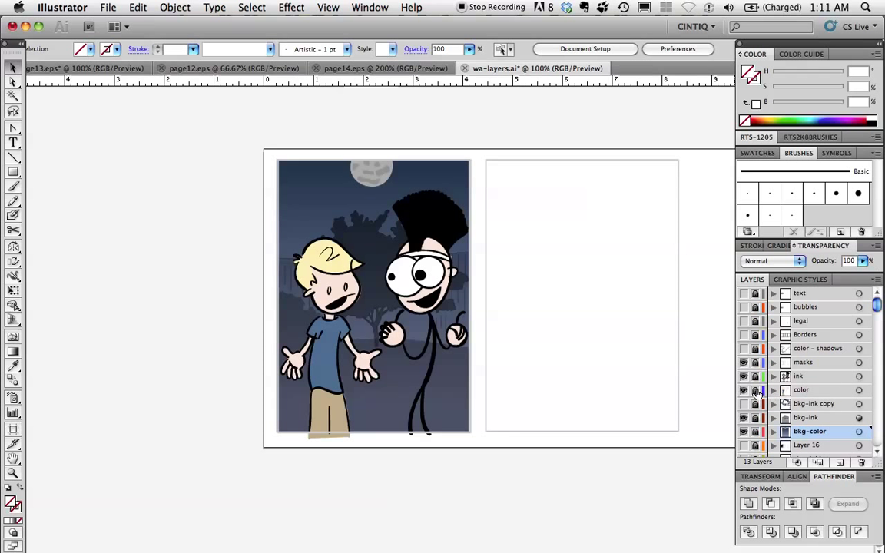
mouse_move(716, 370)
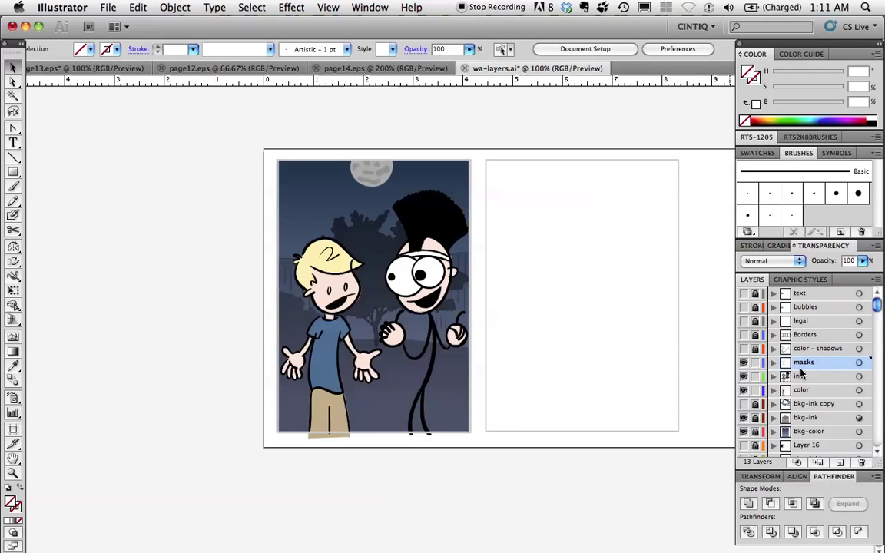
mouse_move(811, 377)
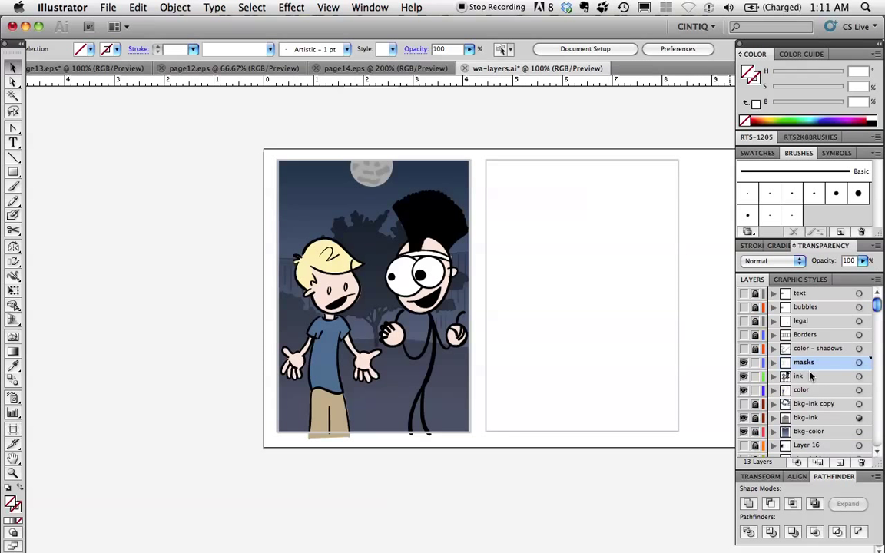
mouse_move(261, 150)
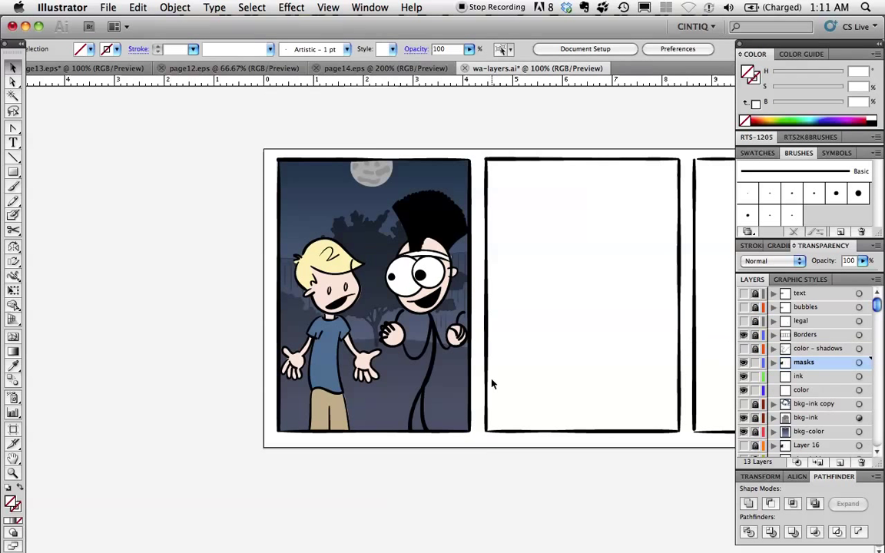
mouse_move(227, 133)
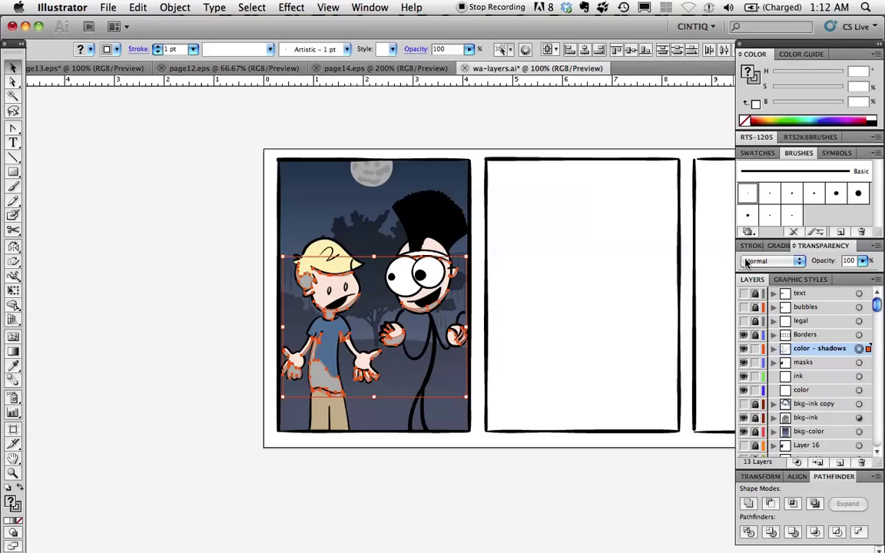
Set the character shadows' blend mode to Multiply so they darken the colours beneath.
left_click(776, 261)
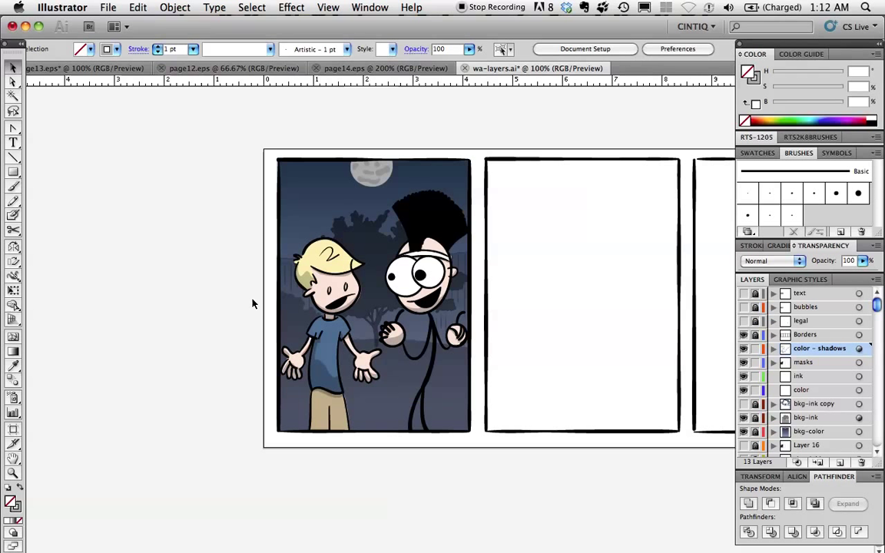
mouse_move(372, 306)
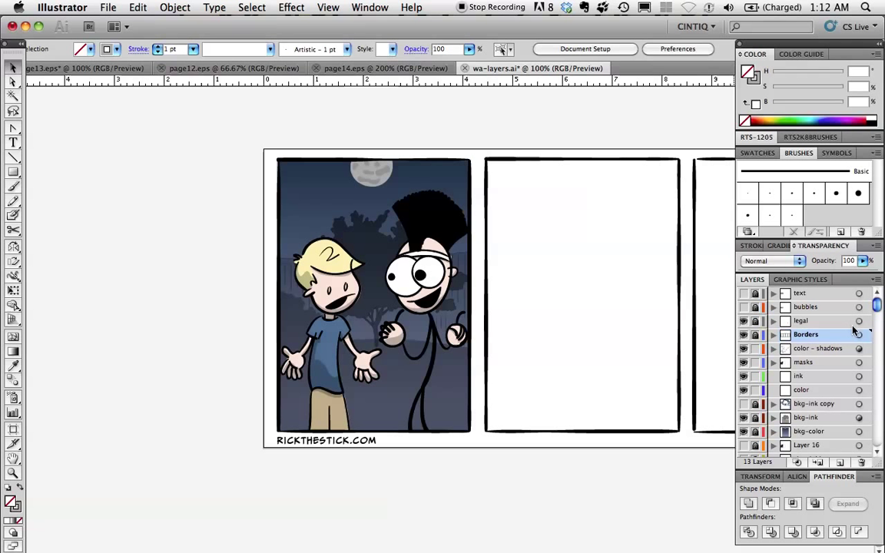
Make the legal layer visible so the rickthestick.com credit shows beneath the panel.
left_click(799, 321)
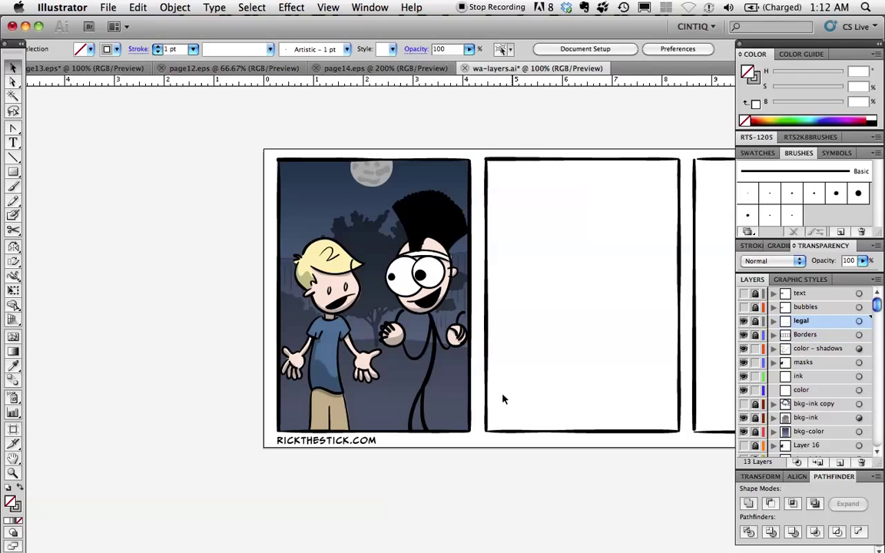
mouse_move(502, 399)
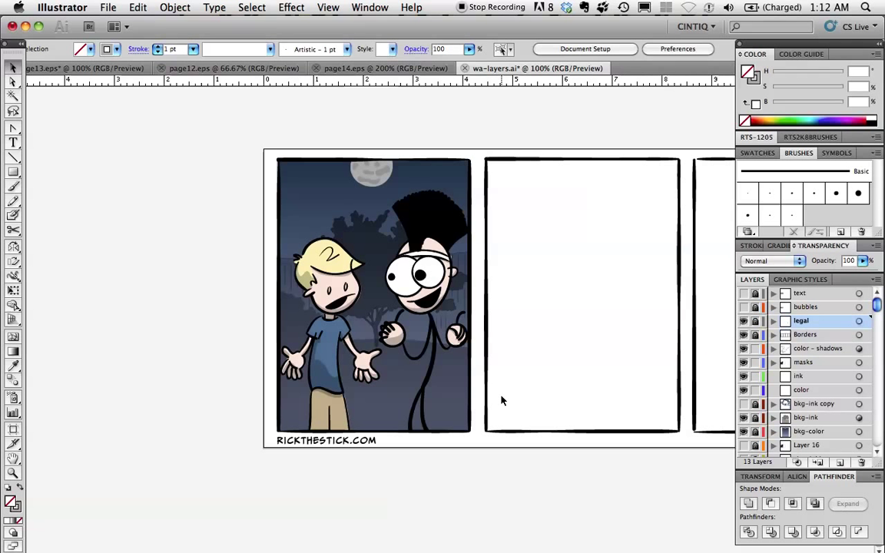